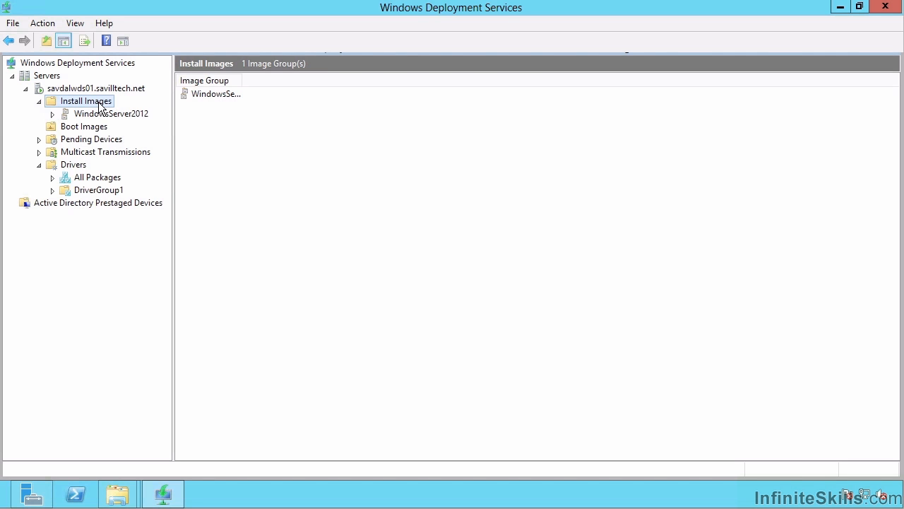
Start adding an install image to the WindowsServer2012 group, browsing without choosing a file.
{"action": "right_click", "coordinate": [84, 101]}
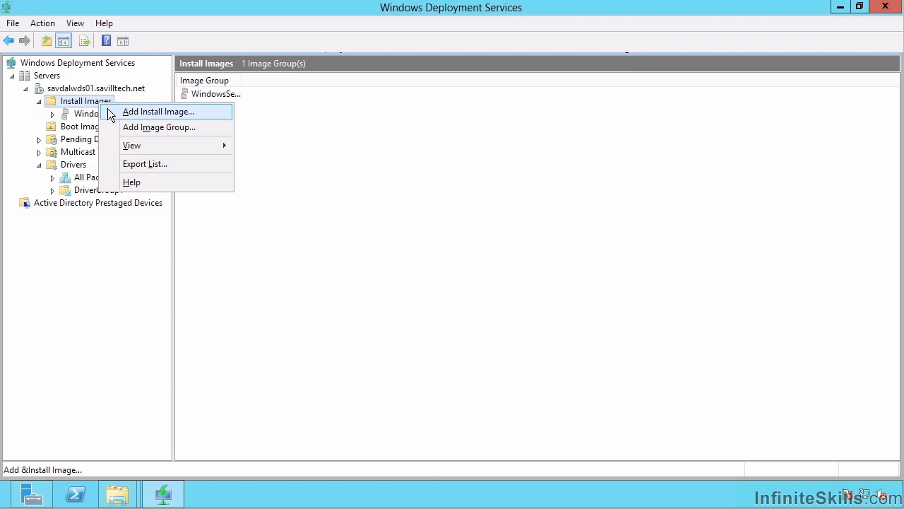
{"action": "left_click", "coordinate": [157, 112]}
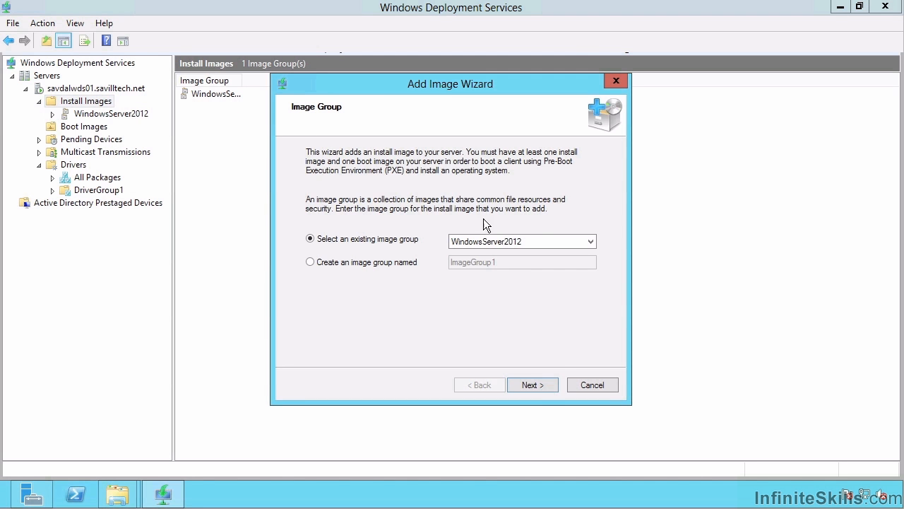
{"action": "left_click", "coordinate": [533, 385]}
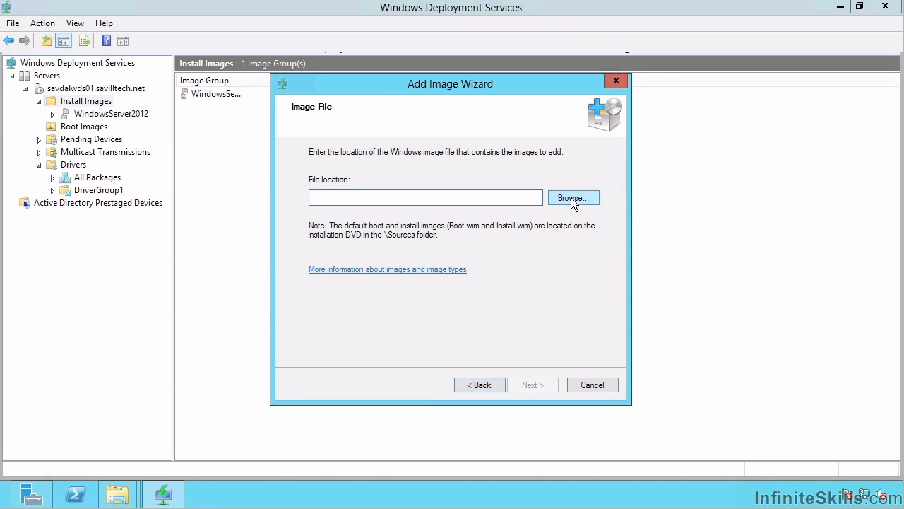
{"action": "left_click", "coordinate": [572, 197]}
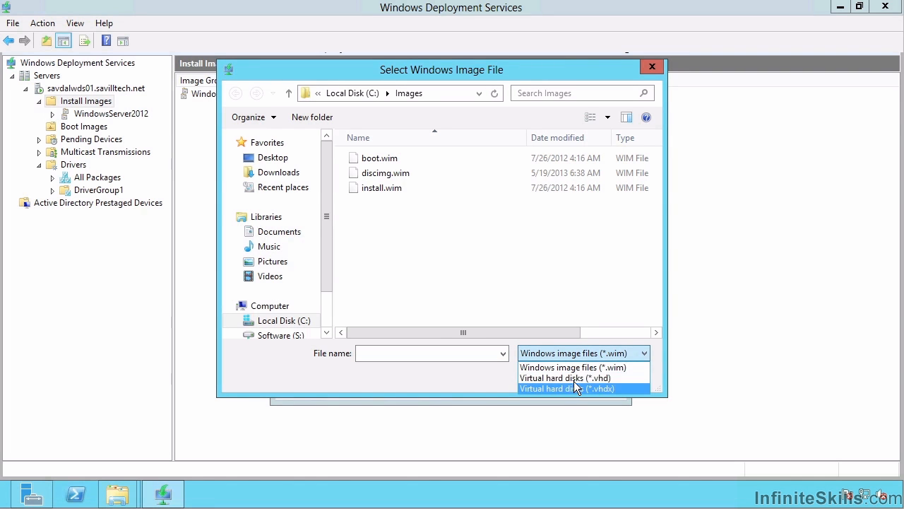
{"action": "left_click", "coordinate": [583, 367]}
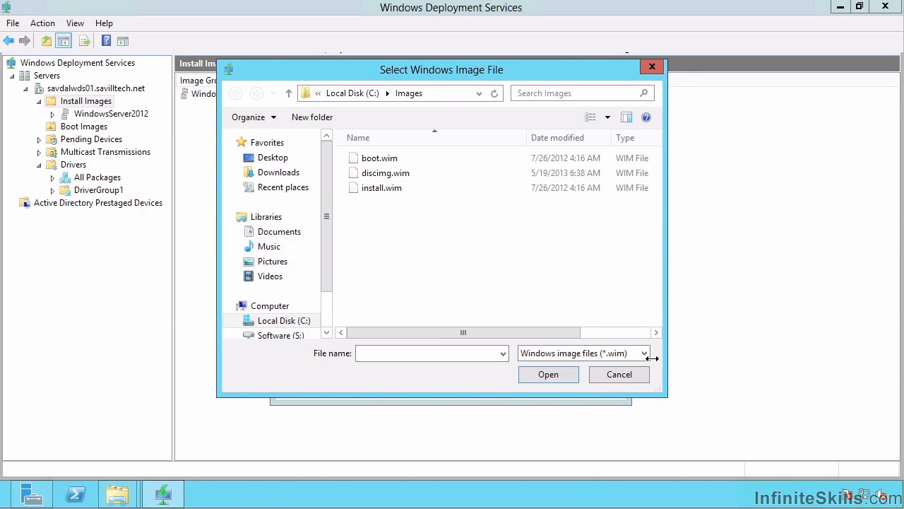
{"action": "left_click", "coordinate": [619, 374]}
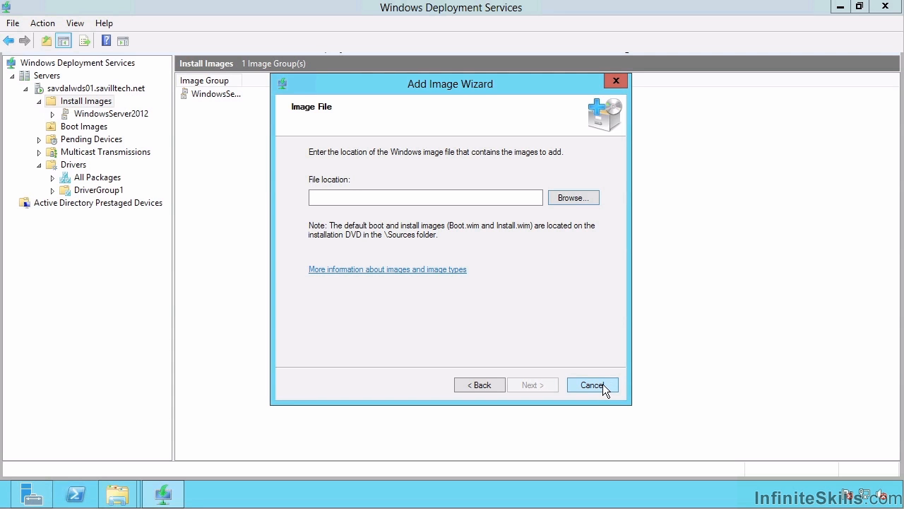
Cancel the install image addition and list actions for the Microsoft Windows Setup (x64) boot image.
{"action": "left_click", "coordinate": [592, 384]}
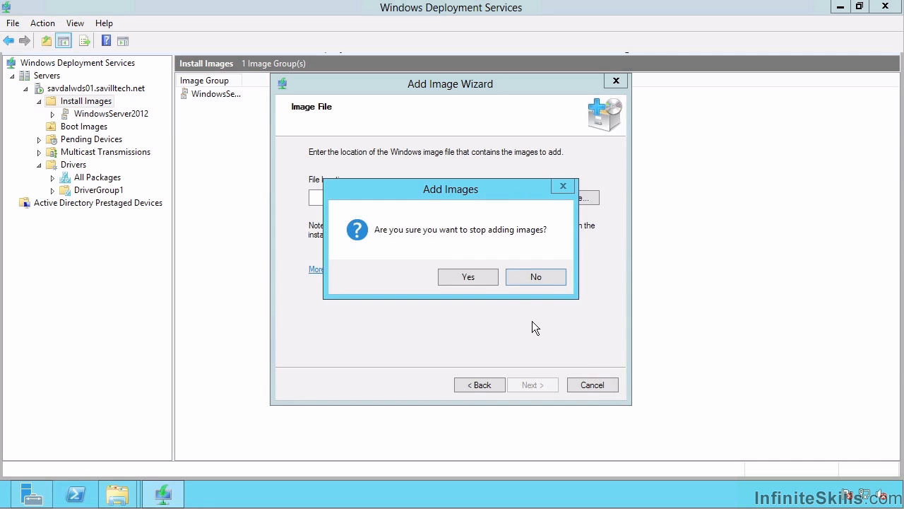
{"action": "left_click", "coordinate": [468, 277]}
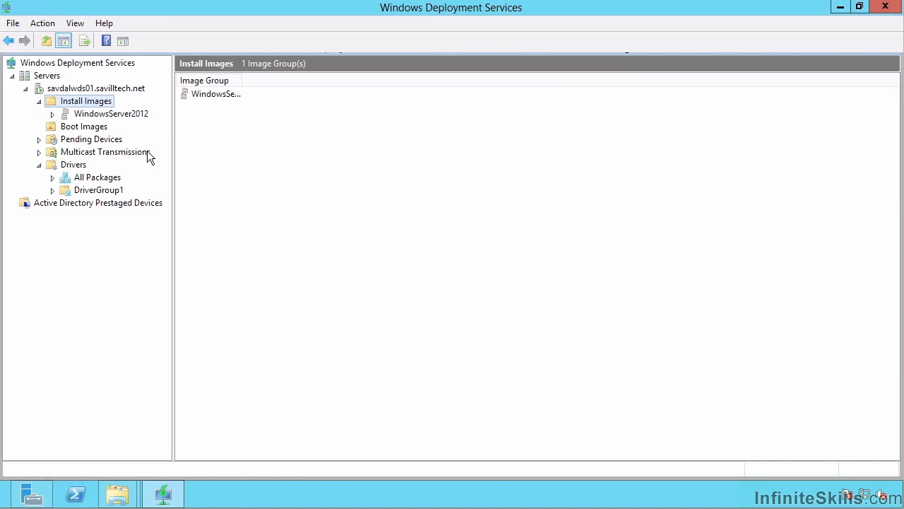
{"action": "left_click", "coordinate": [84, 126]}
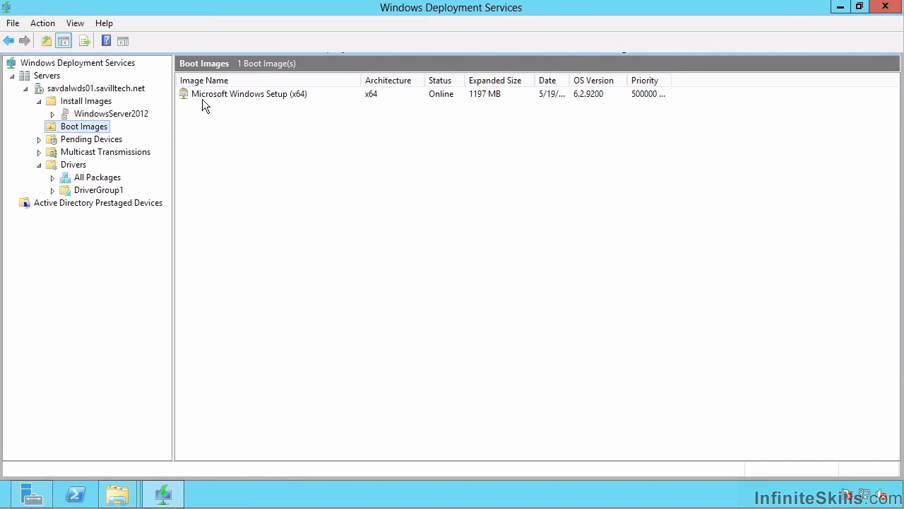
{"action": "right_click", "coordinate": [248, 94]}
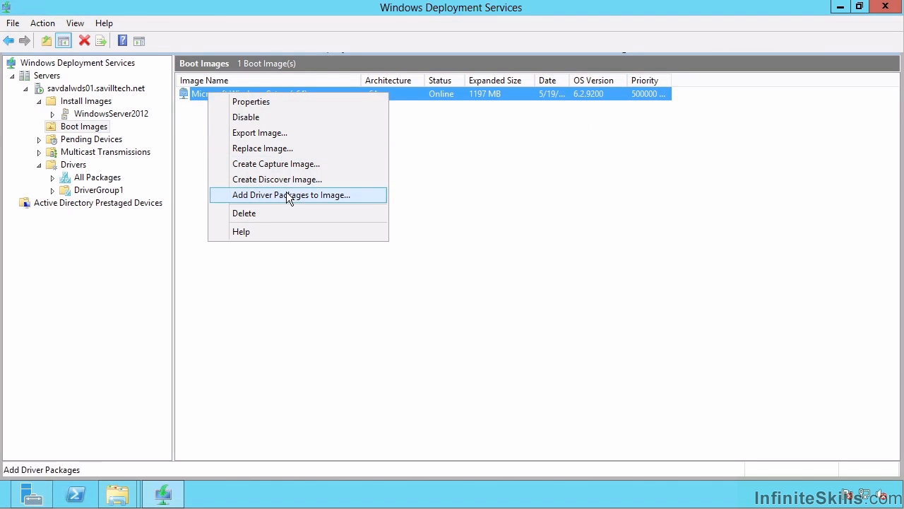
{"action": "mouse_move", "coordinate": [293, 163]}
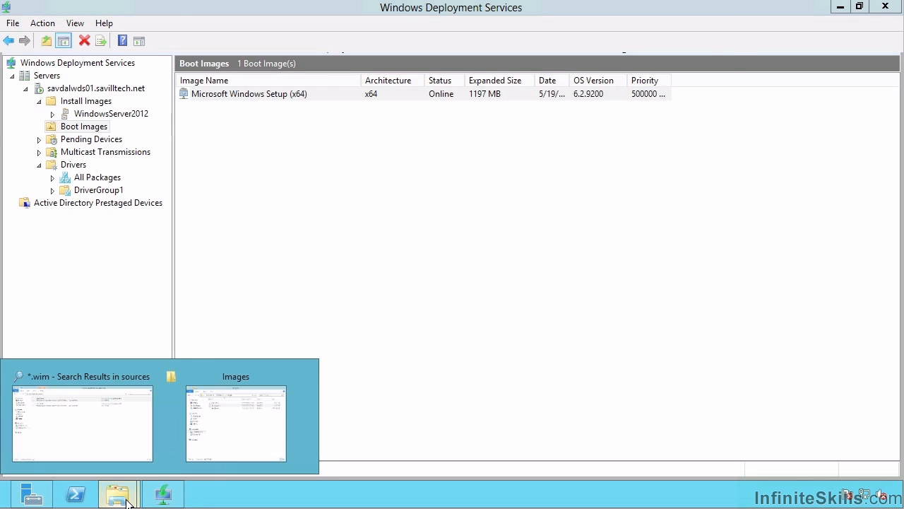
In Internet Explorer, scroll through the TN Walkthrough page's Windows PE setup steps and media options.
{"action": "left_click", "coordinate": [236, 423]}
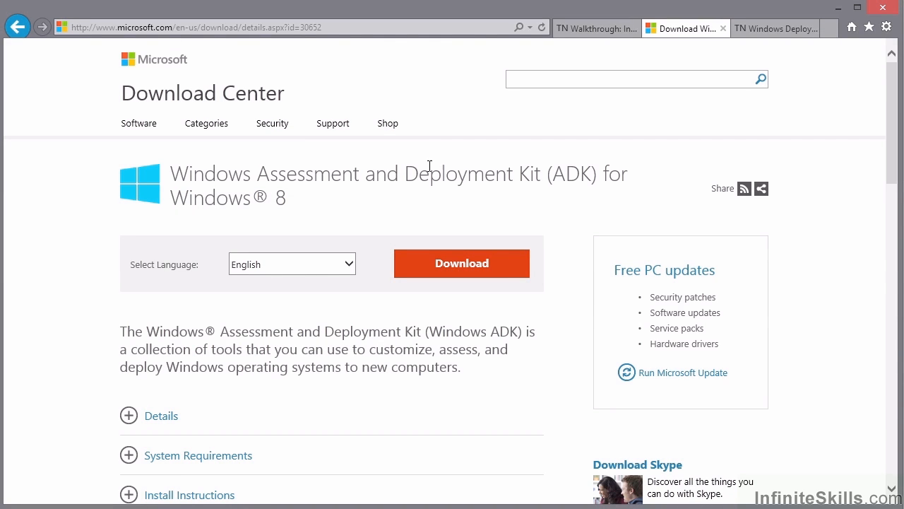
{"action": "mouse_move", "coordinate": [537, 178]}
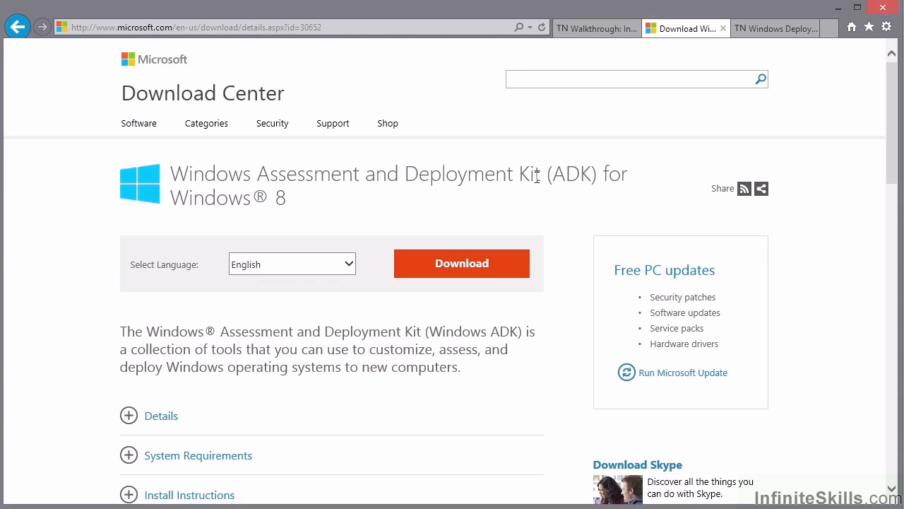
{"action": "left_click", "coordinate": [596, 28]}
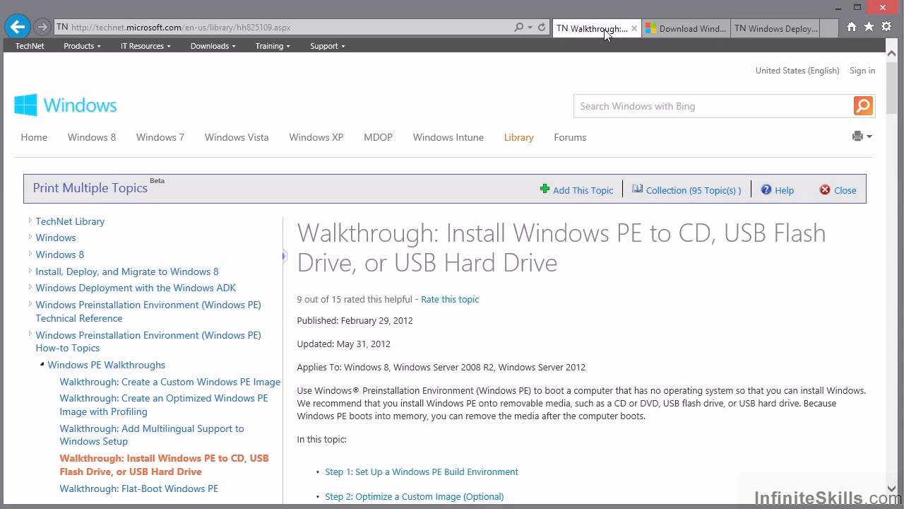
{"action": "mouse_move", "coordinate": [895, 104]}
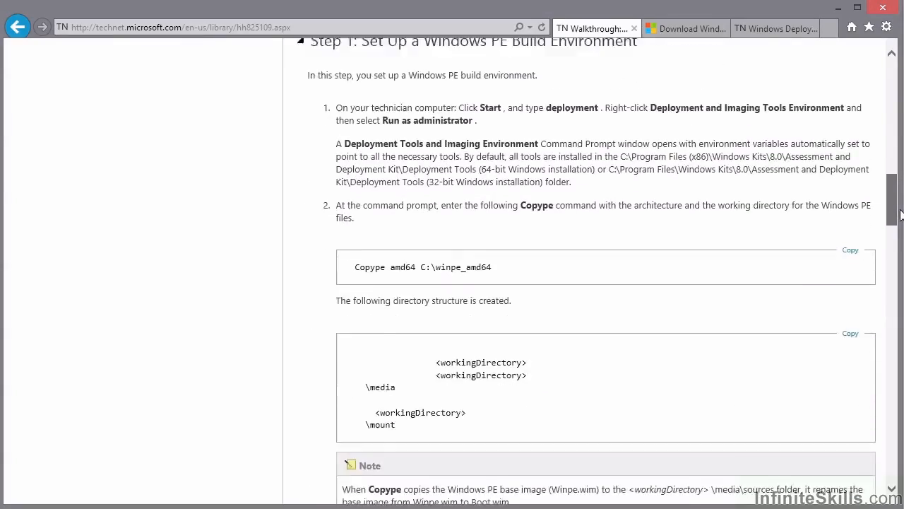
{"action": "scroll", "scroll_direction": "down", "scroll_amount": 3}
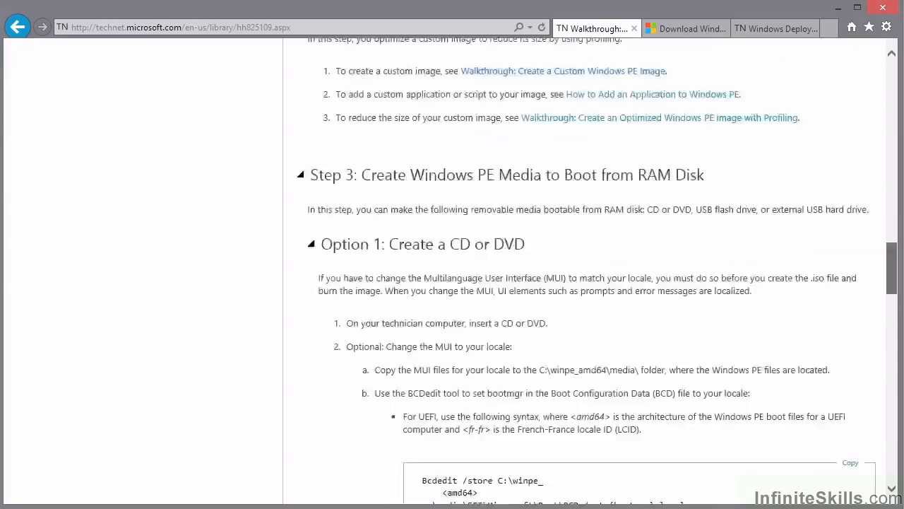
{"action": "scroll", "scroll_direction": "down", "scroll_amount": 3}
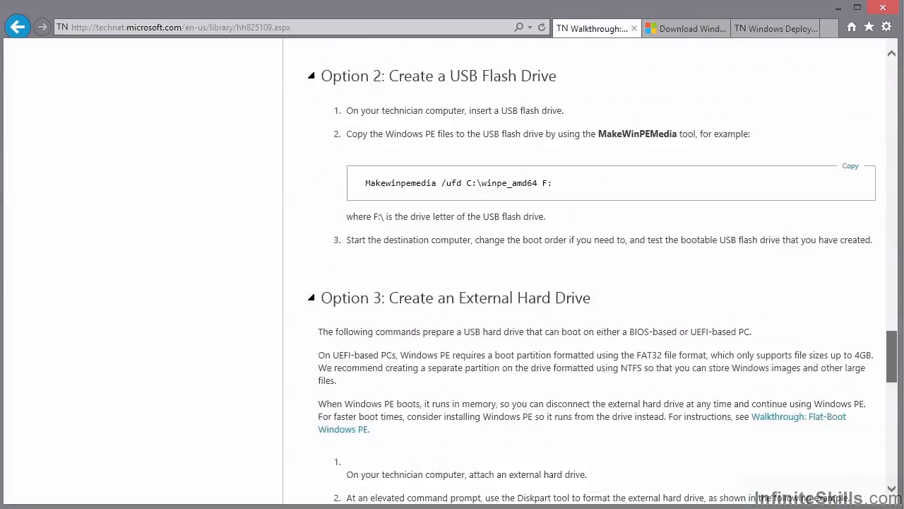
{"action": "scroll", "scroll_direction": "up", "scroll_amount": 3}
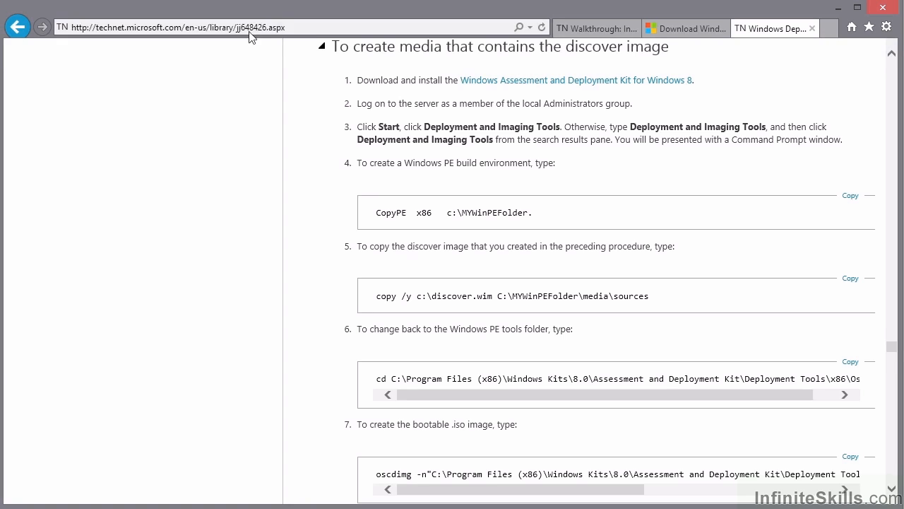
Scroll the TN Windows Deployment page to the .iso creation, transfer and client boot steps.
{"action": "double_click", "coordinate": [253, 27]}
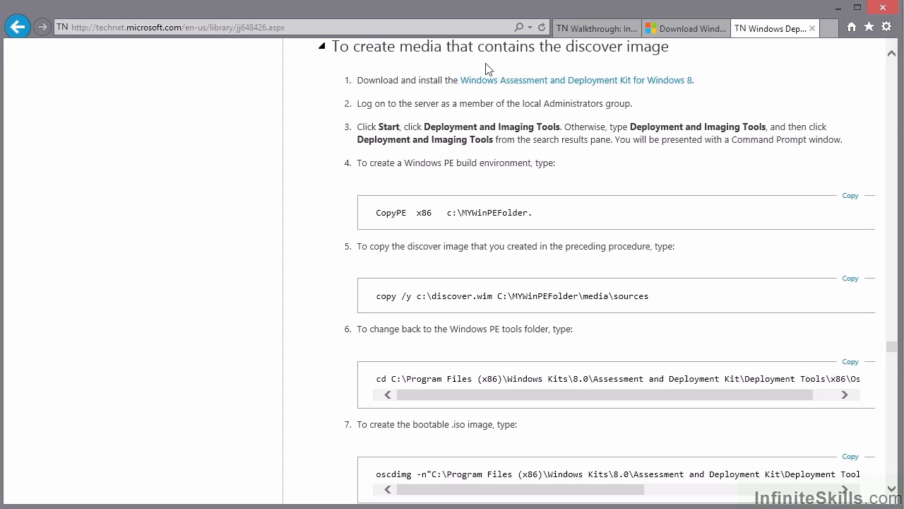
{"action": "mouse_move", "coordinate": [886, 301]}
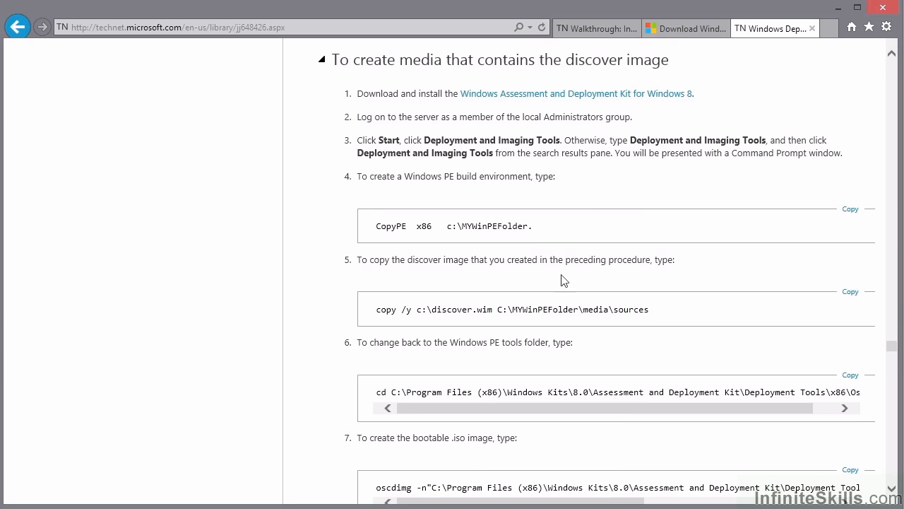
{"action": "mouse_move", "coordinate": [895, 346]}
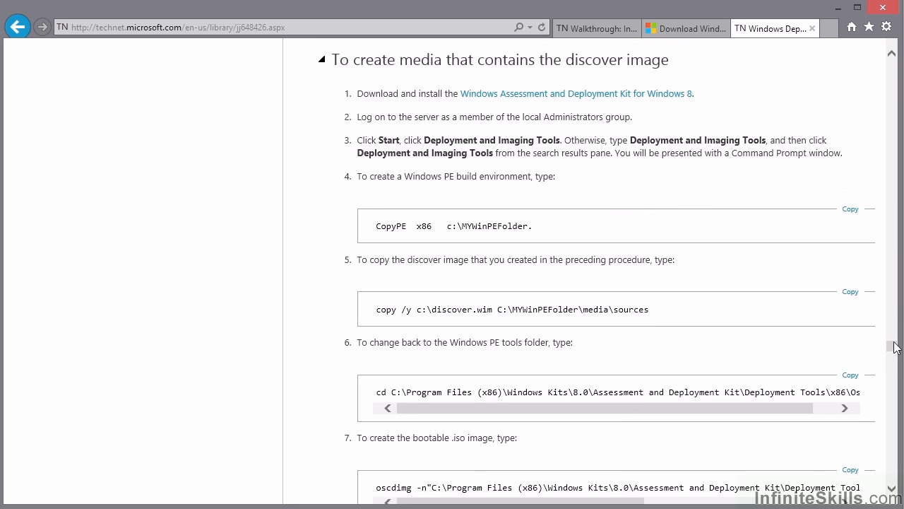
{"action": "scroll", "scroll_direction": "down", "scroll_amount": 3}
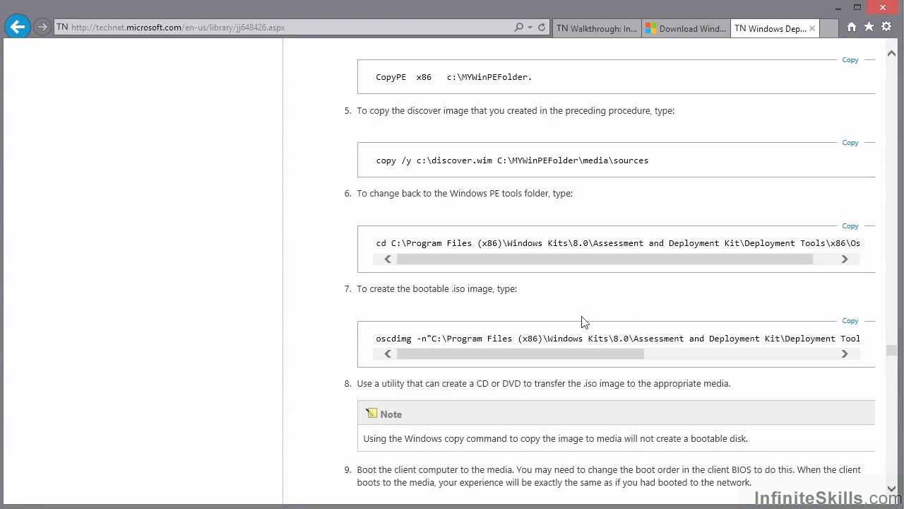
{"action": "mouse_move", "coordinate": [546, 337]}
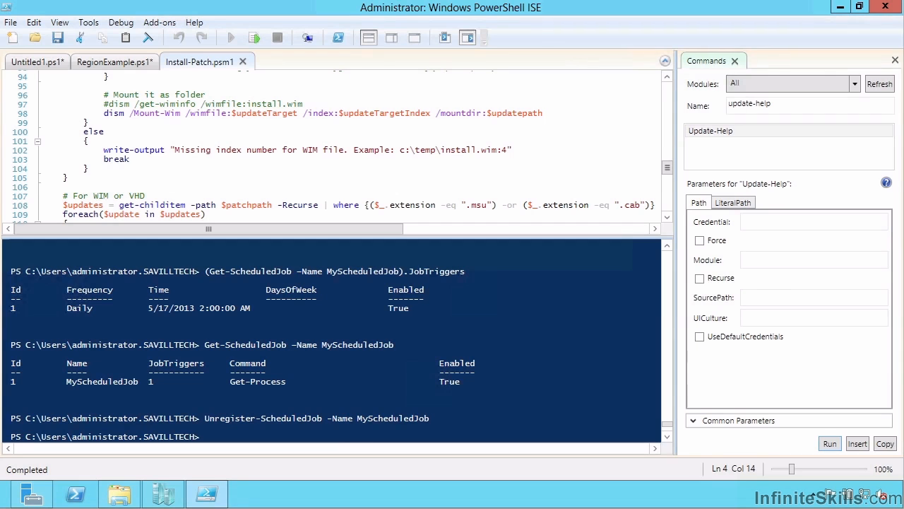
{"action": "mouse_move", "coordinate": [143, 106]}
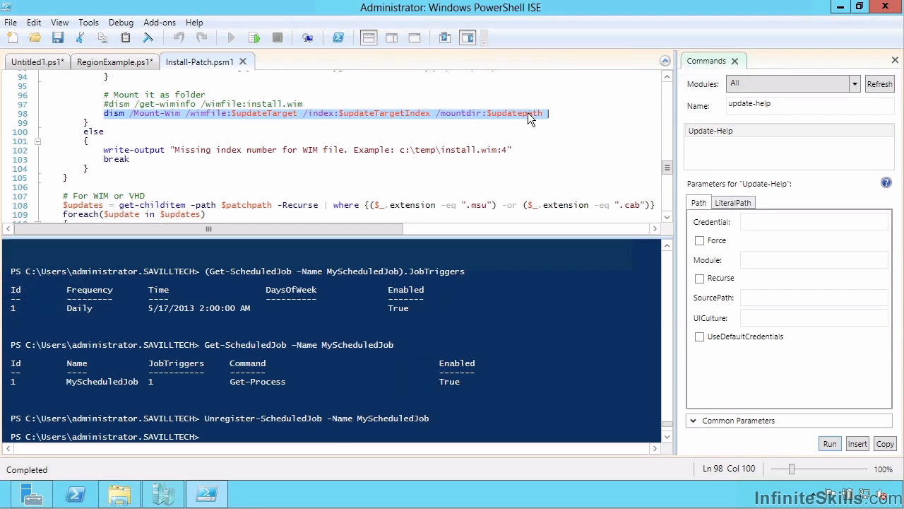
{"action": "mouse_move", "coordinate": [515, 118]}
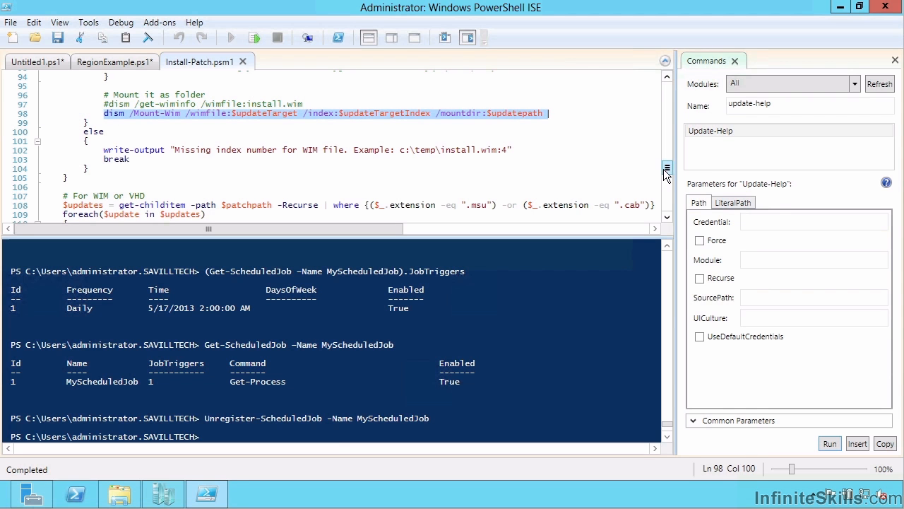
In Install-Patch.psm1, select the dism /Mount-Wim line and view the add-package loop.
{"action": "scroll", "scroll_direction": "down", "scroll_amount": 3}
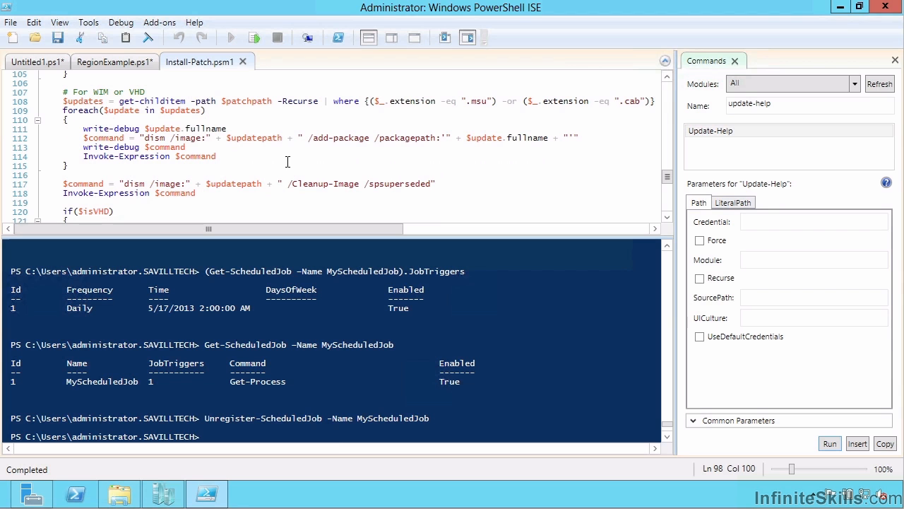
{"action": "double_click", "coordinate": [166, 137]}
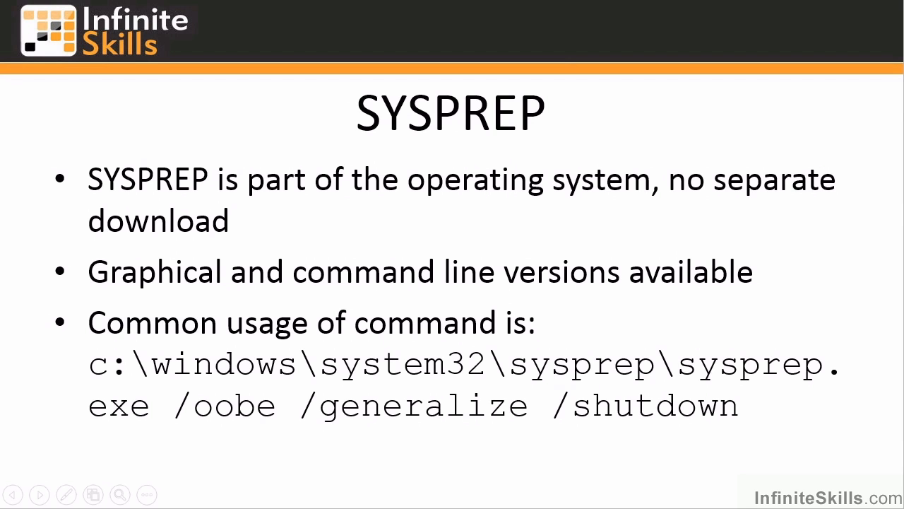
{"action": "mouse_move", "coordinate": [754, 359]}
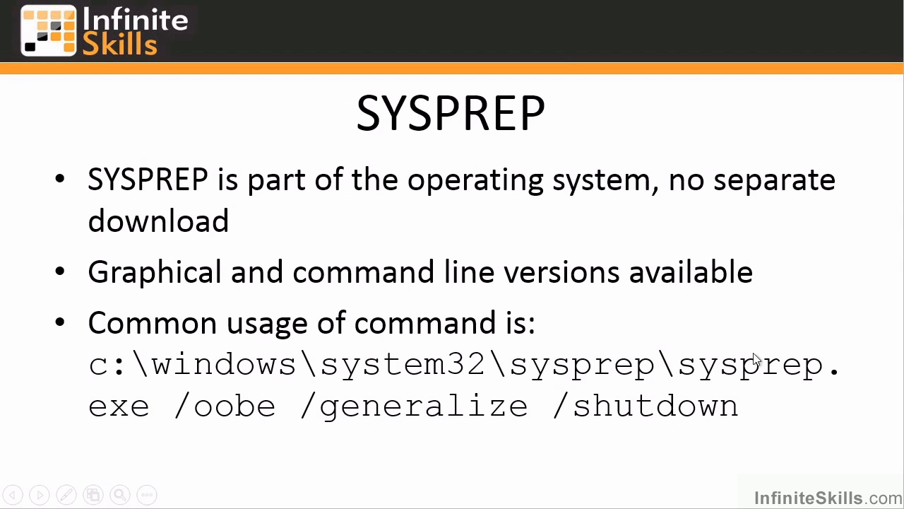
{"action": "mouse_move", "coordinate": [762, 353]}
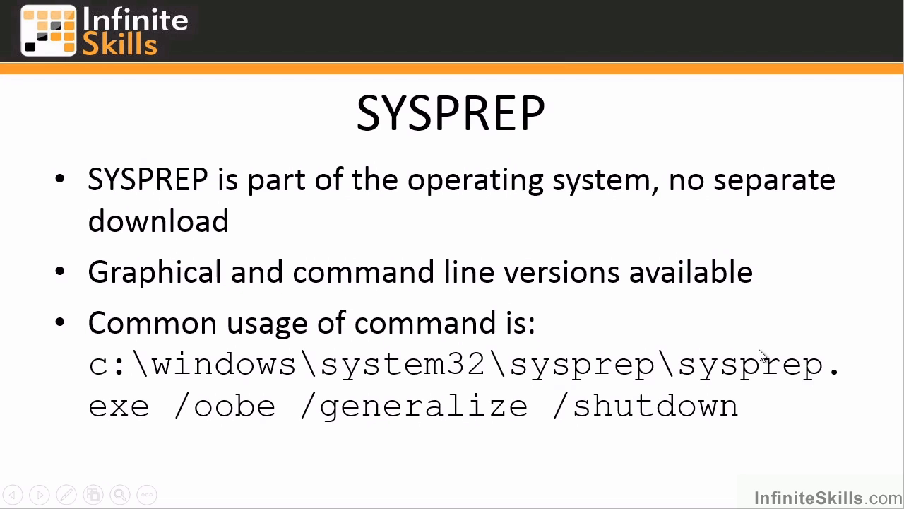
{"action": "mouse_move", "coordinate": [793, 354]}
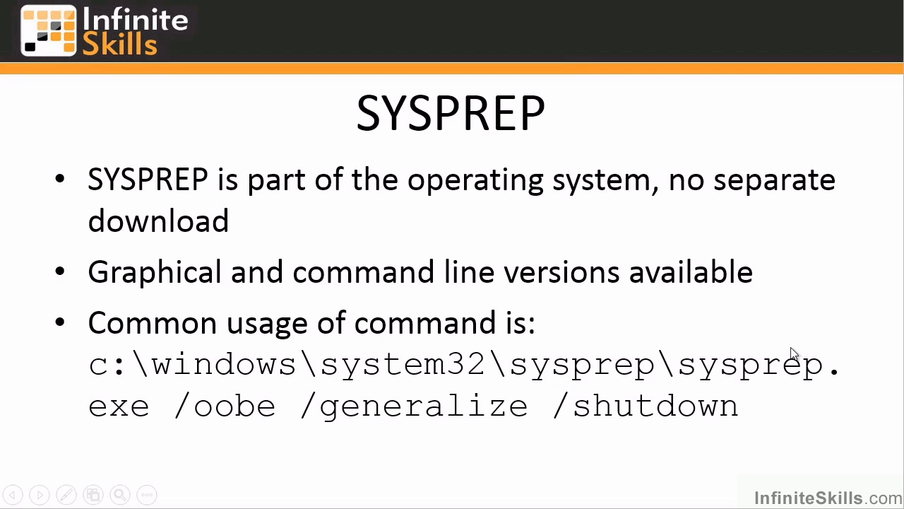
{"action": "mouse_move", "coordinate": [620, 434]}
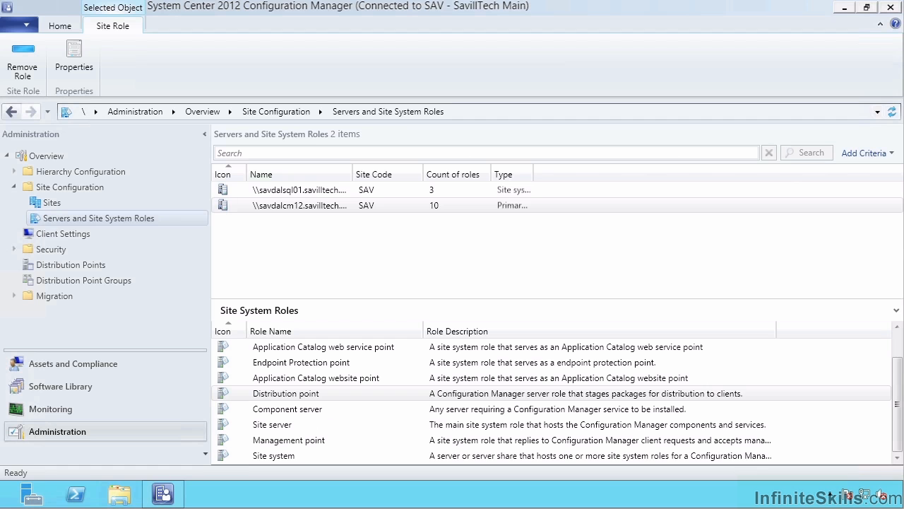
Edit the Windows Server 2008 R2 SP1 task sequence from Software Library's Task Sequences list.
{"action": "left_click", "coordinate": [60, 385]}
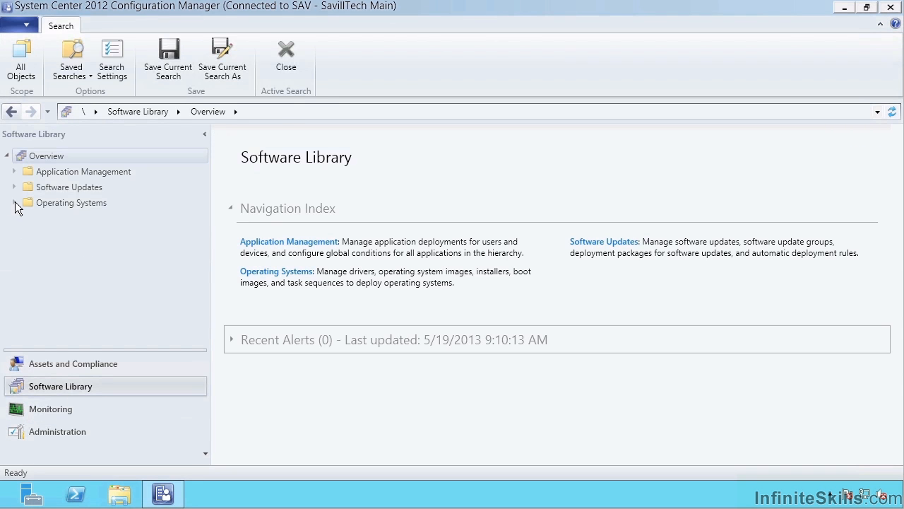
{"action": "left_click", "coordinate": [14, 202]}
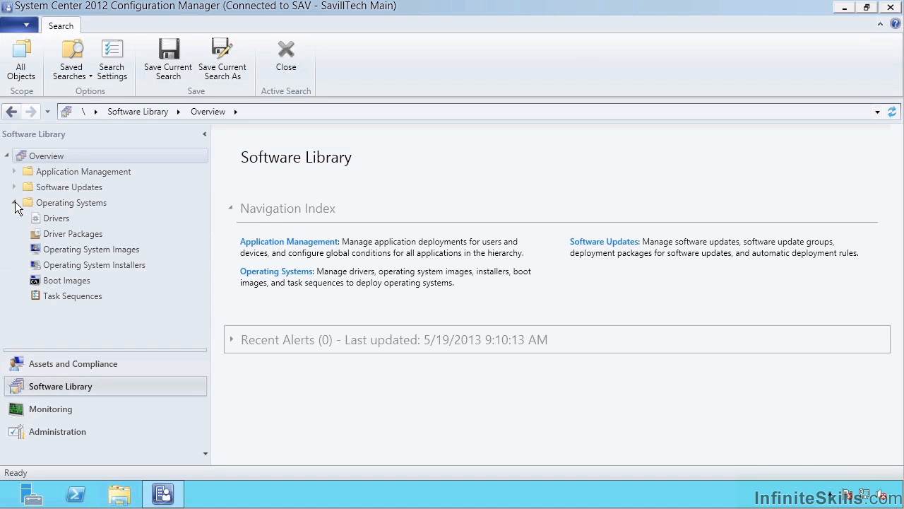
{"action": "left_click", "coordinate": [72, 295]}
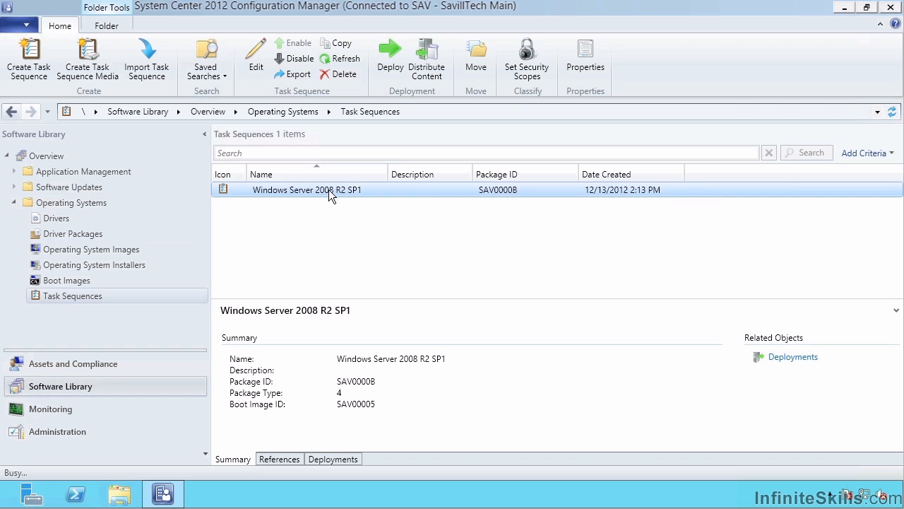
{"action": "left_click", "coordinate": [584, 60]}
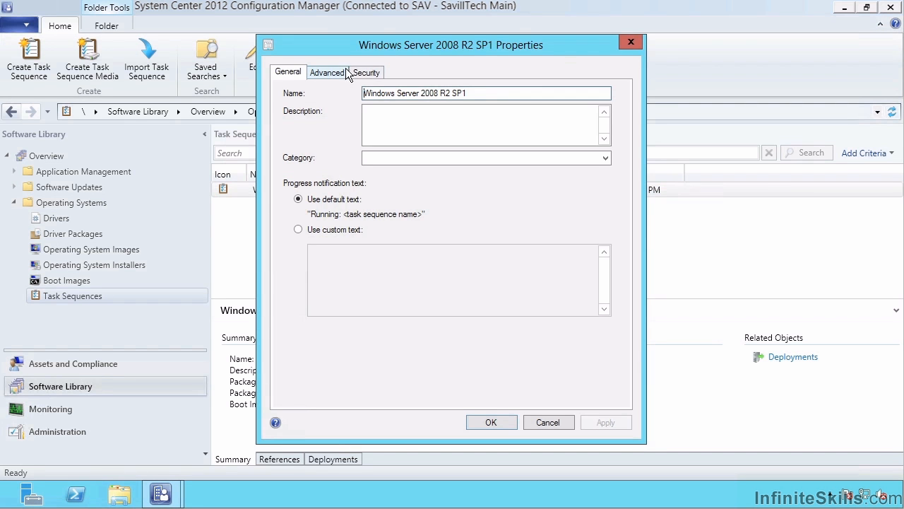
{"action": "left_click", "coordinate": [549, 421]}
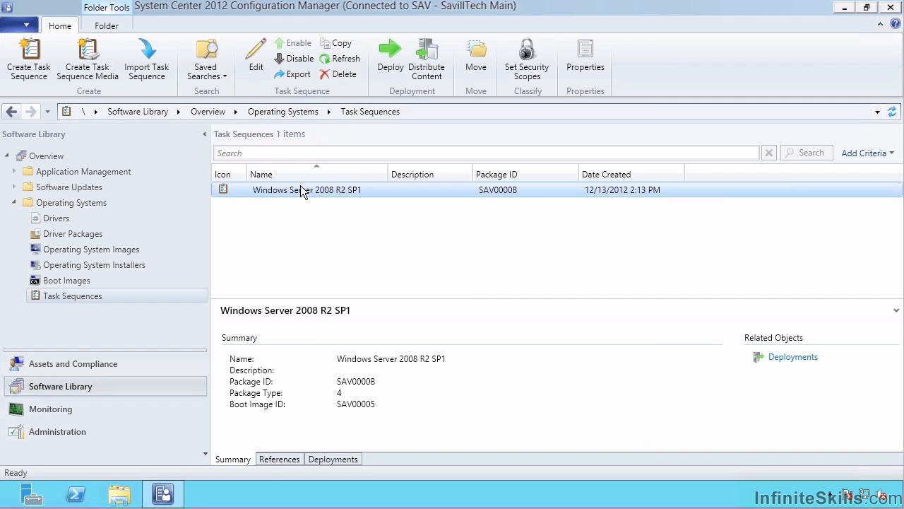
{"action": "right_click", "coordinate": [306, 190]}
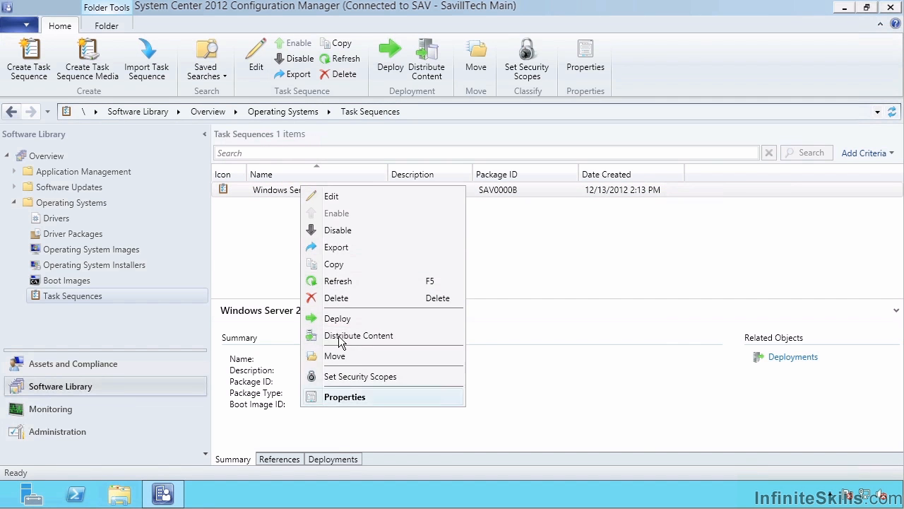
{"action": "left_click", "coordinate": [331, 196]}
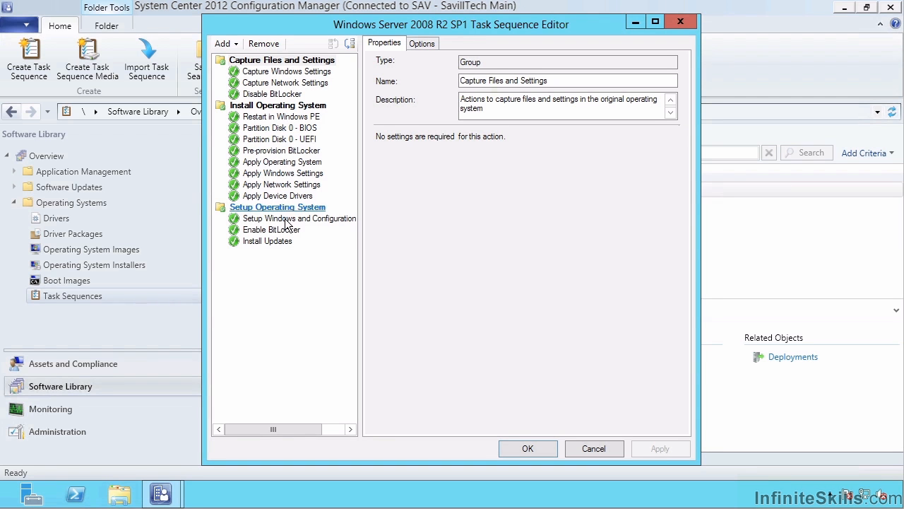
{"action": "mouse_move", "coordinate": [287, 218]}
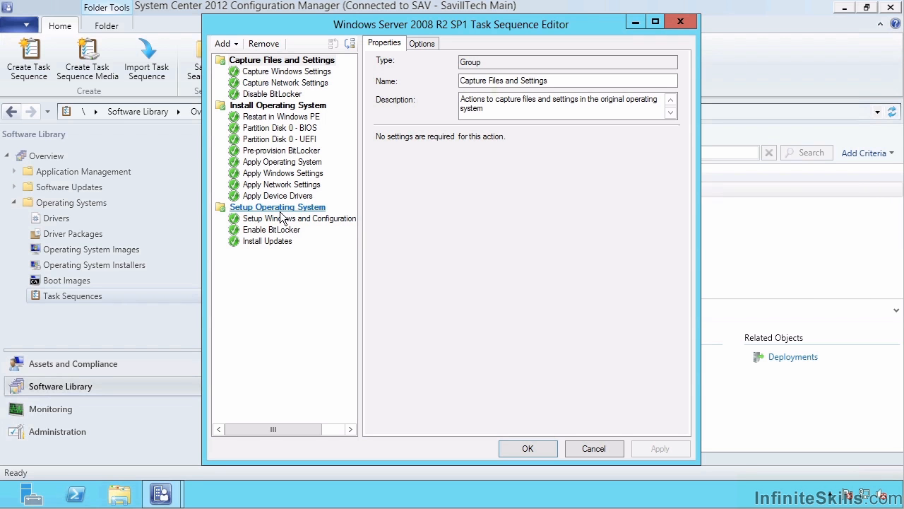
Inspect the Setup Operating System group, then cancel out of the Task Sequence Editor.
{"action": "left_click", "coordinate": [234, 43]}
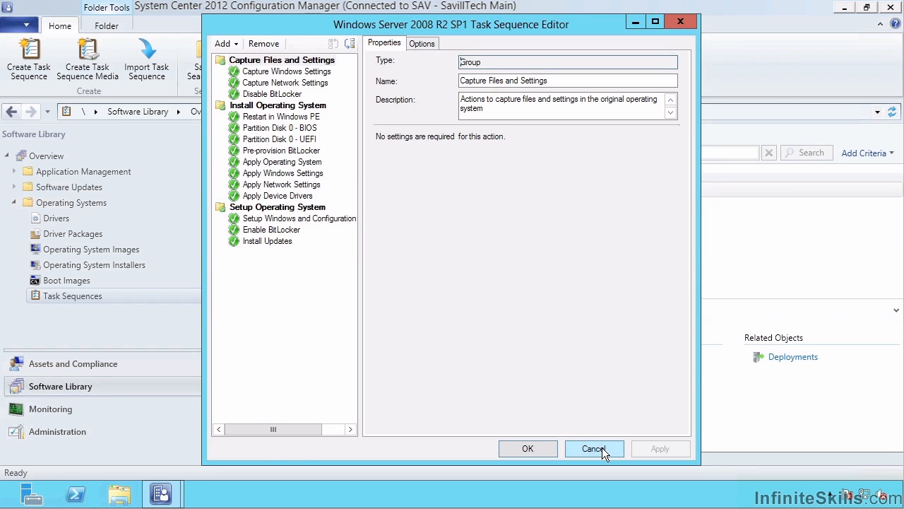
{"action": "left_click", "coordinate": [594, 448]}
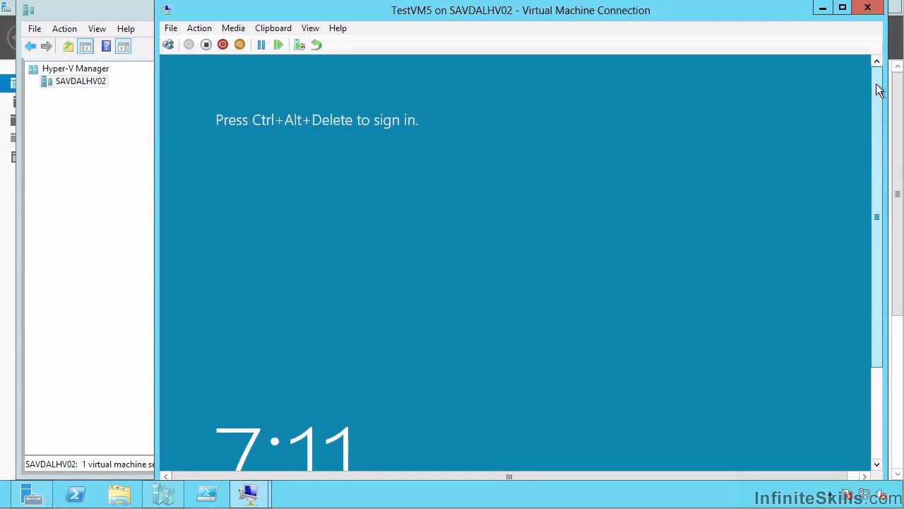
Sign in to TestVM5 as administrator on the savilltec domain.
{"action": "left_click", "coordinate": [168, 44]}
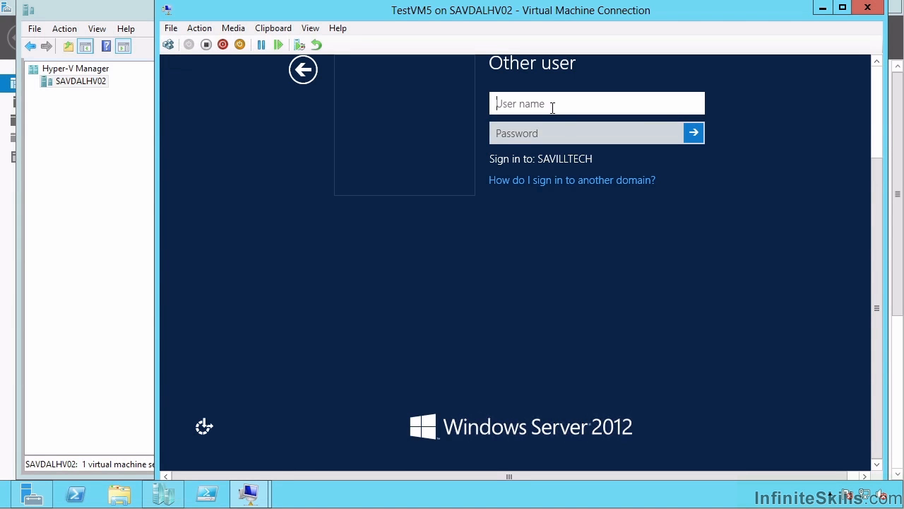
{"action": "type", "text": "administrator"}
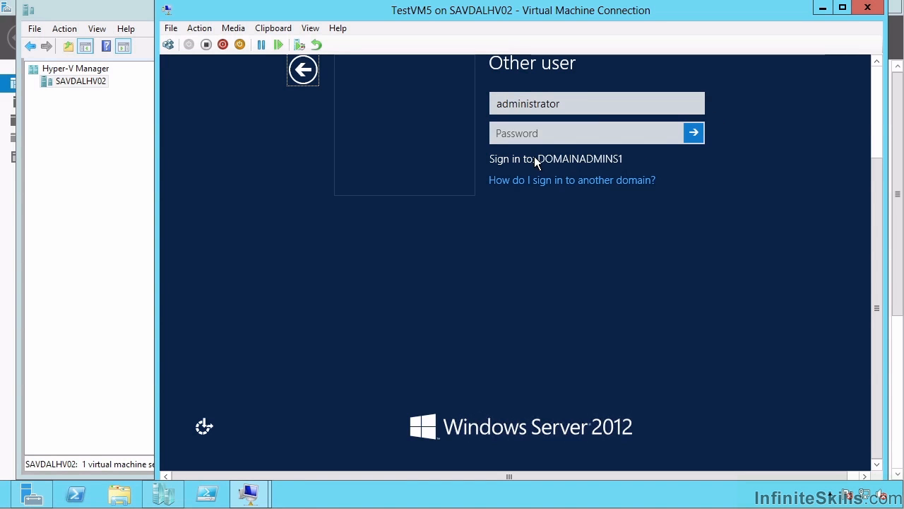
{"action": "mouse_move", "coordinate": [623, 164]}
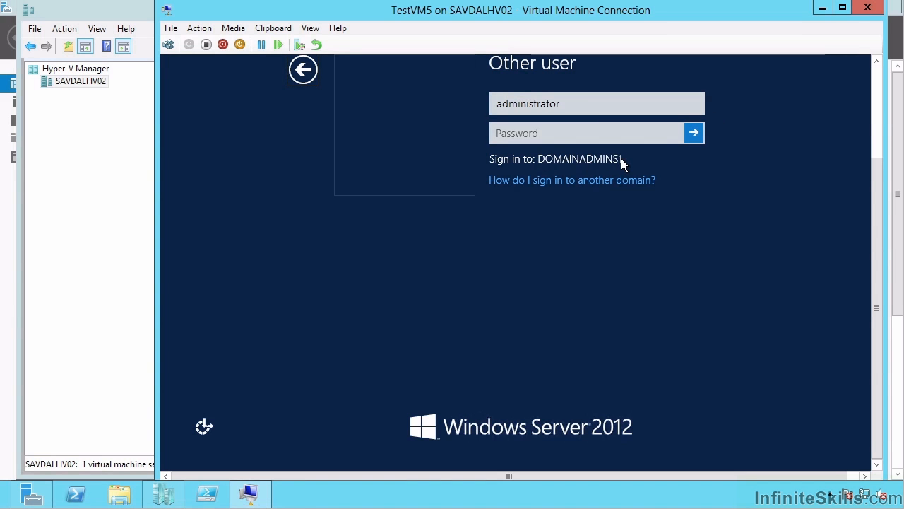
{"action": "left_click", "coordinate": [589, 103]}
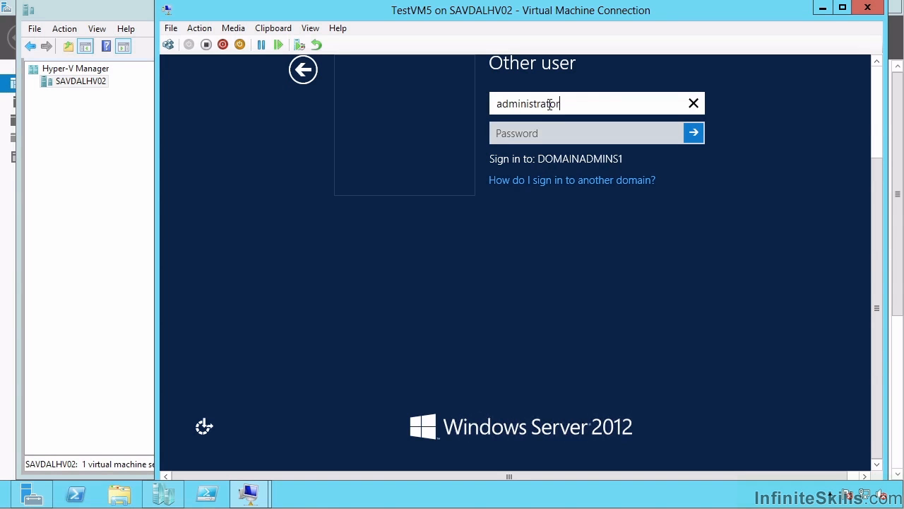
{"action": "type", "text": "savilltec"}
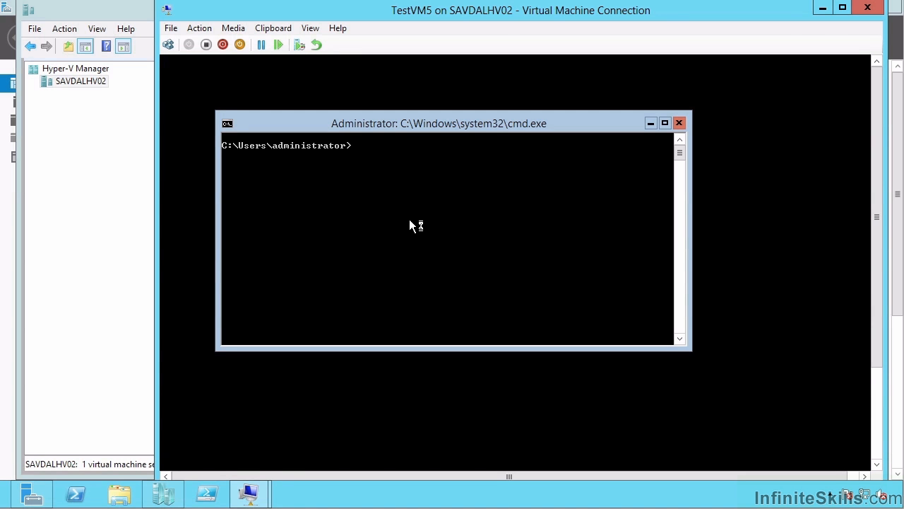
Run dir in TestVM5's command prompt to list the C: drive contents.
{"action": "type", "text": "dir"}
{"action": "type", "text": "cd\\"}
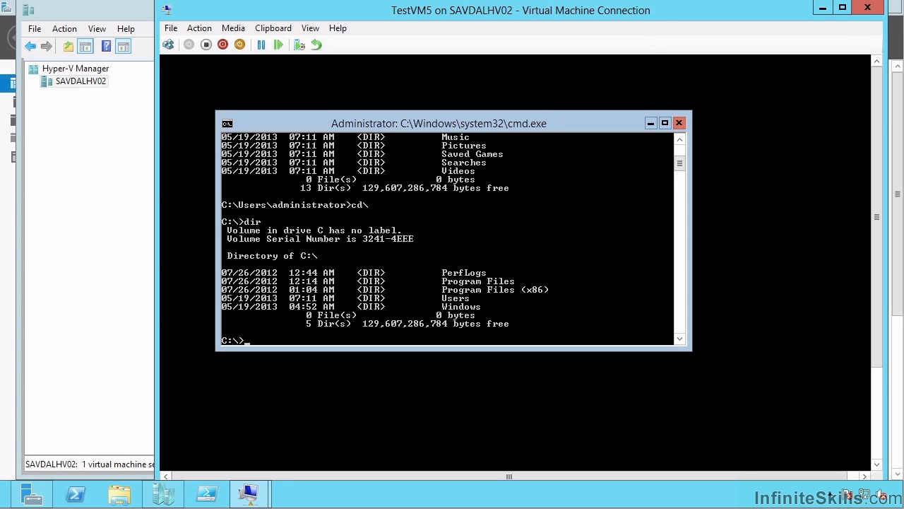
{"action": "mouse_move", "coordinate": [867, 10]}
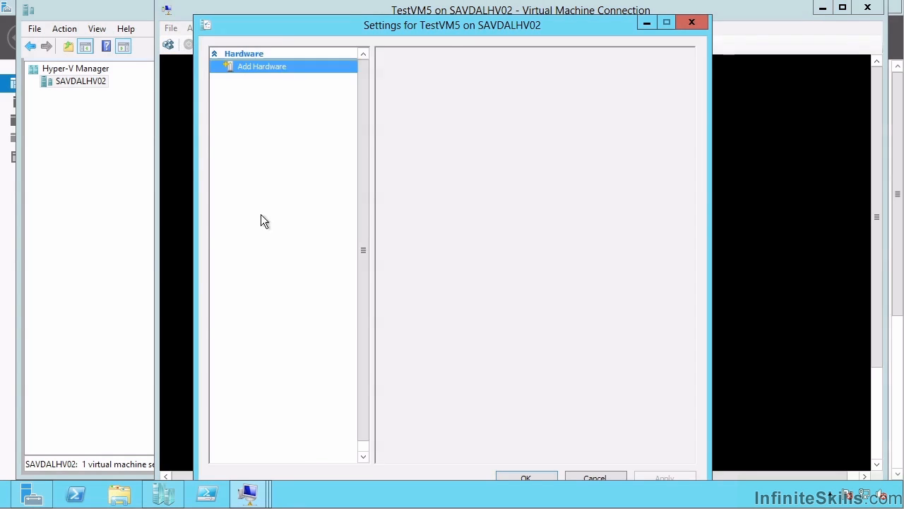
View TestVM5's Legacy Network Adapter settings, then cancel the Settings dialog.
{"action": "left_click", "coordinate": [279, 233]}
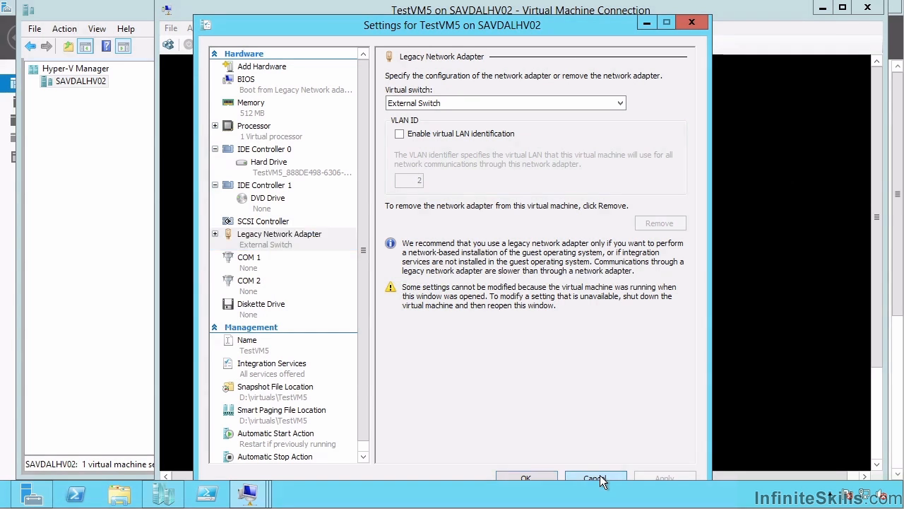
{"action": "left_click", "coordinate": [594, 477]}
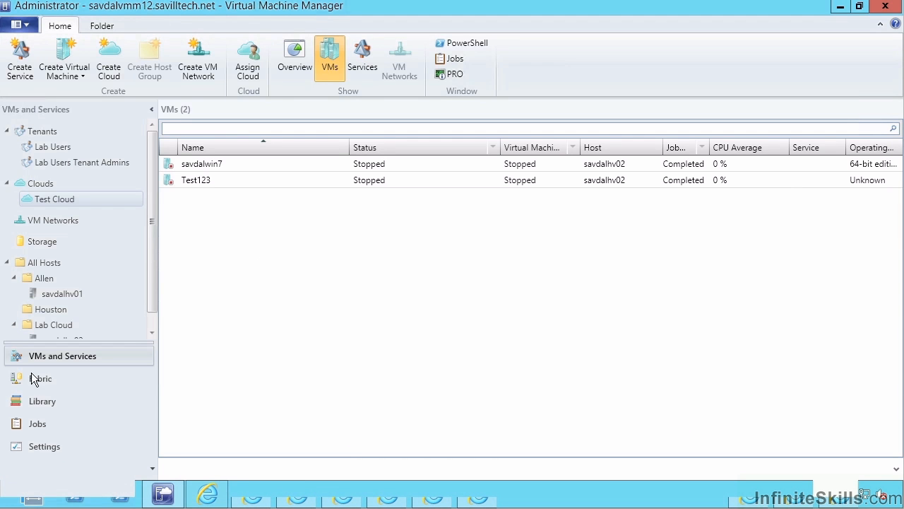
In the Library's VM Templates list, view the Windows Server 2012 Medium and Large templates.
{"action": "left_click", "coordinate": [42, 401]}
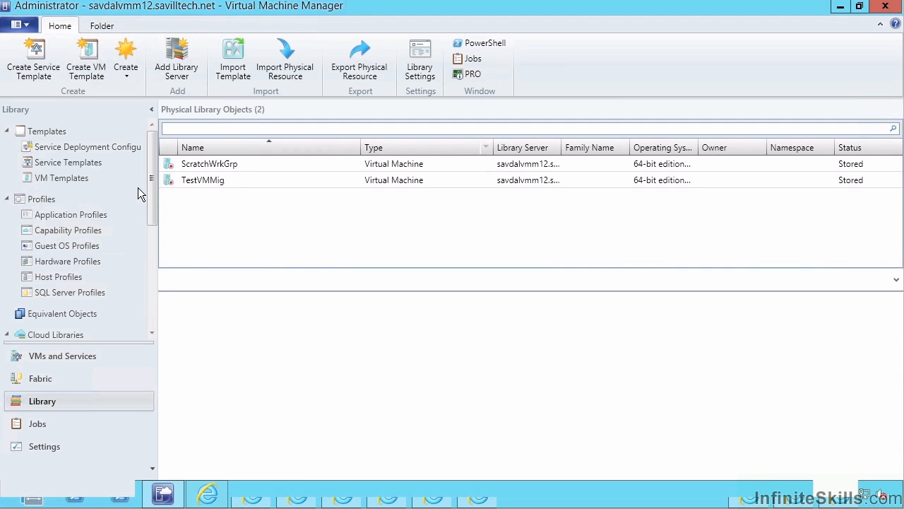
{"action": "left_click", "coordinate": [61, 177]}
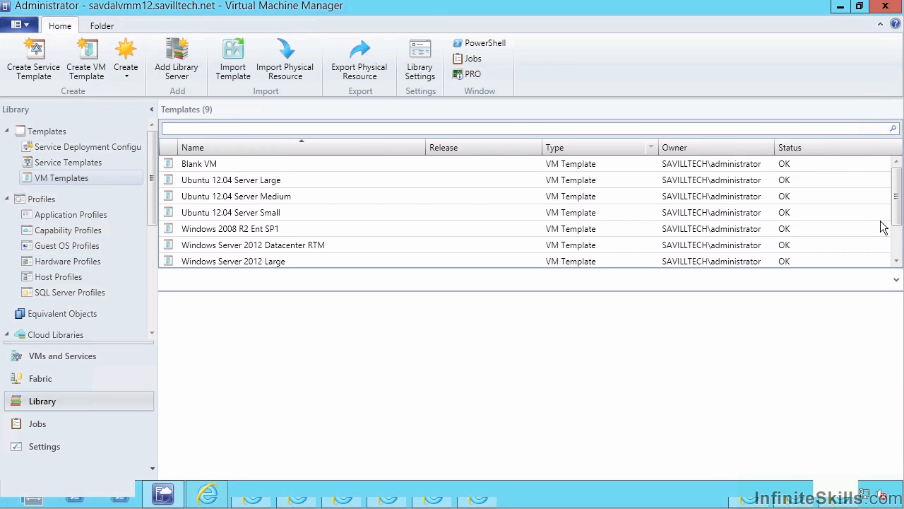
{"action": "scroll", "scroll_direction": "down", "scroll_amount": 3}
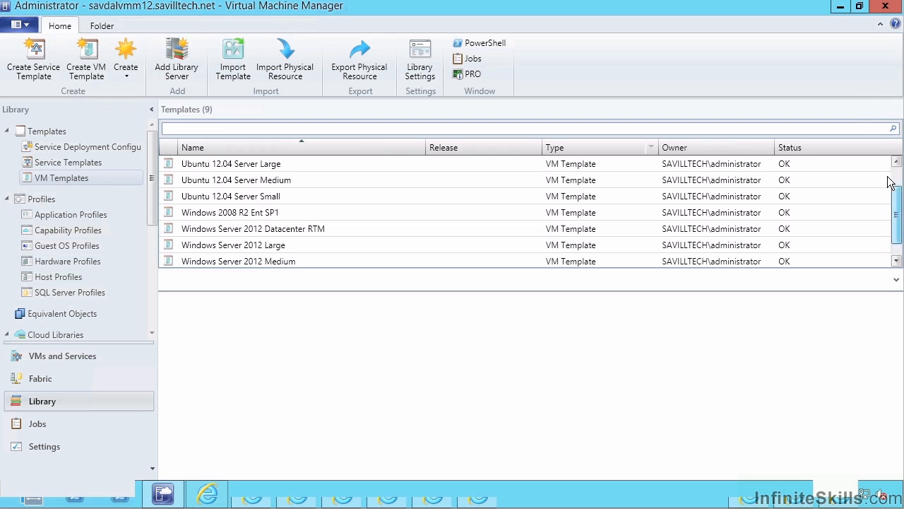
{"action": "scroll", "scroll_direction": "down", "scroll_amount": 3}
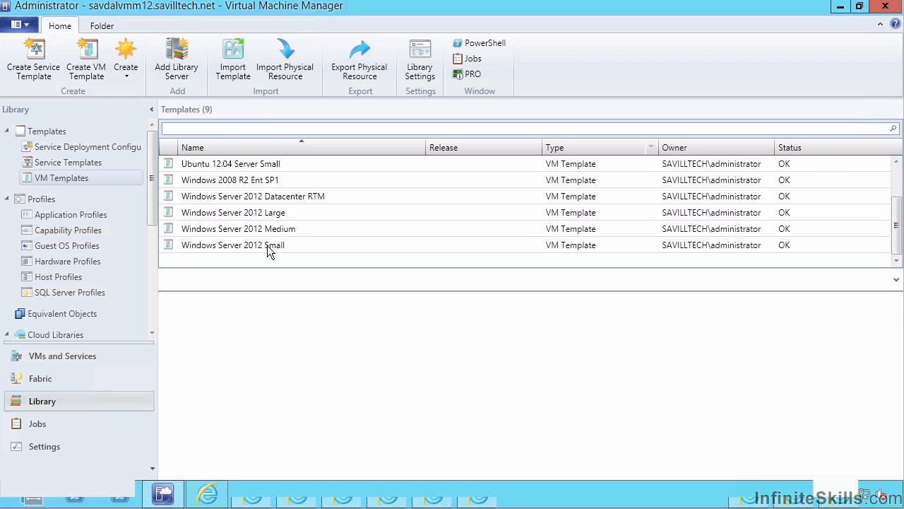
{"action": "left_click", "coordinate": [238, 228]}
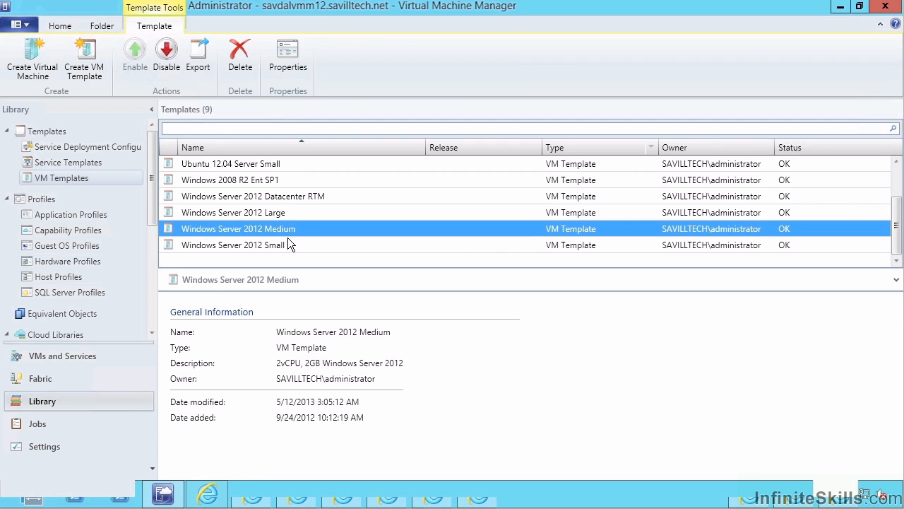
{"action": "right_click", "coordinate": [233, 212]}
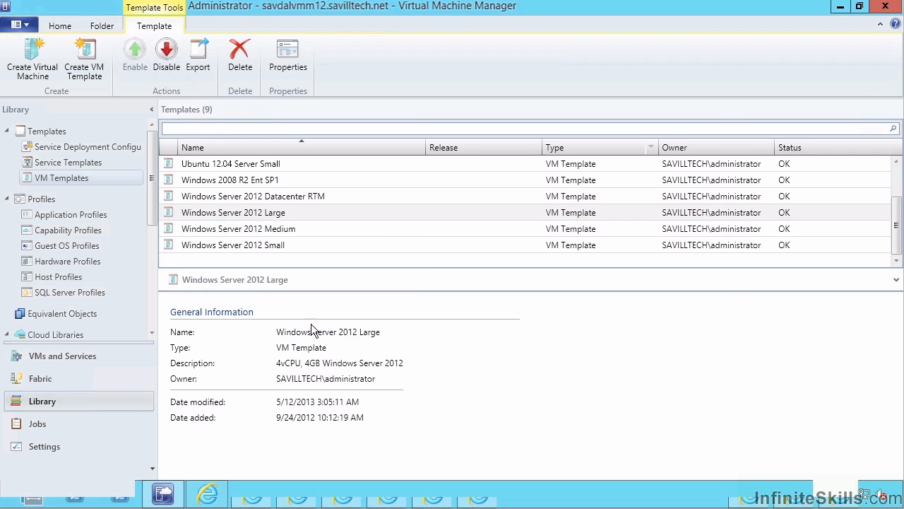
{"action": "left_click", "coordinate": [287, 56]}
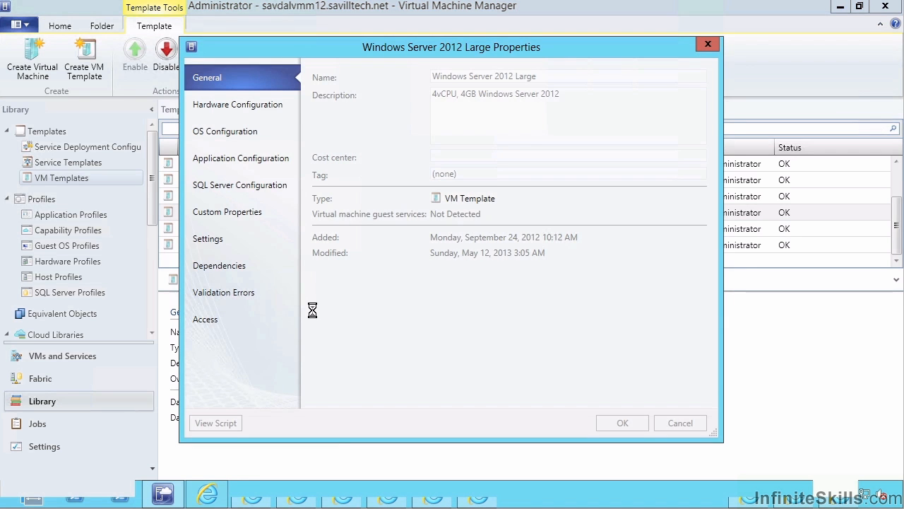
{"action": "mouse_move", "coordinate": [282, 166]}
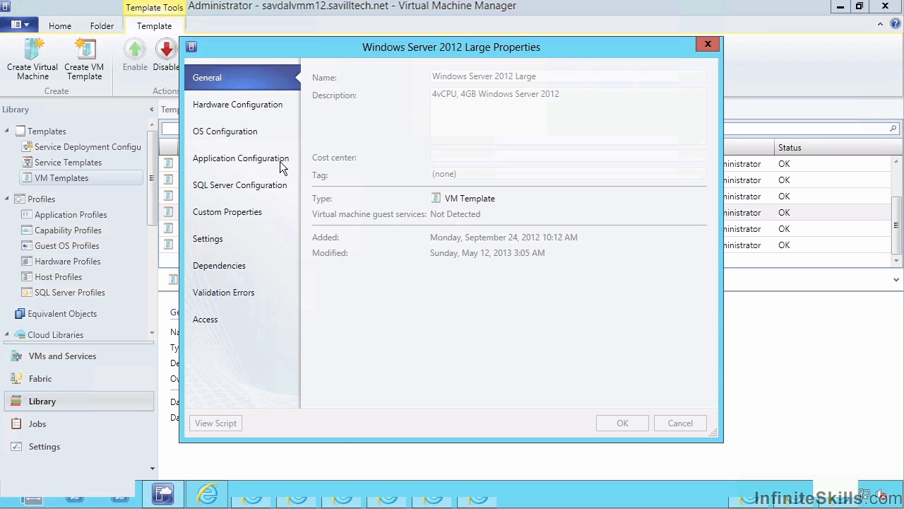
{"action": "left_click", "coordinate": [224, 131]}
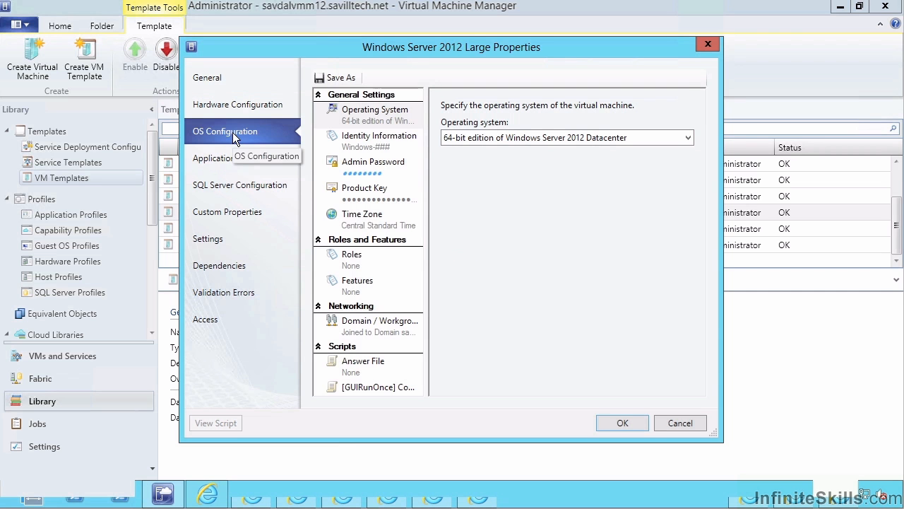
{"action": "mouse_move", "coordinate": [390, 231]}
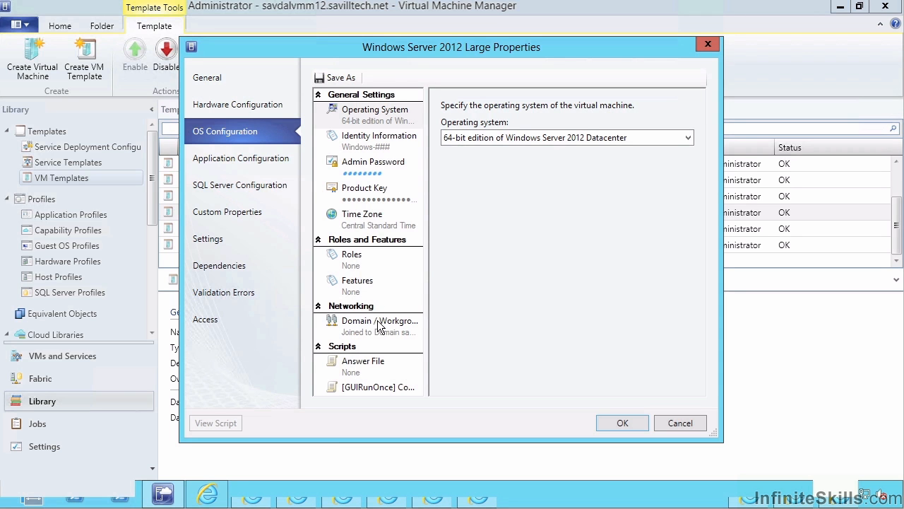
{"action": "mouse_move", "coordinate": [388, 394]}
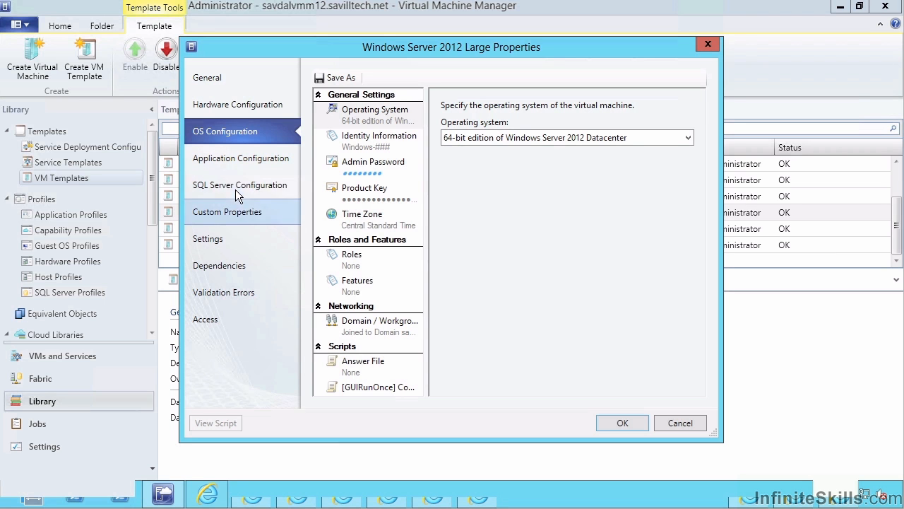
{"action": "mouse_move", "coordinate": [684, 154]}
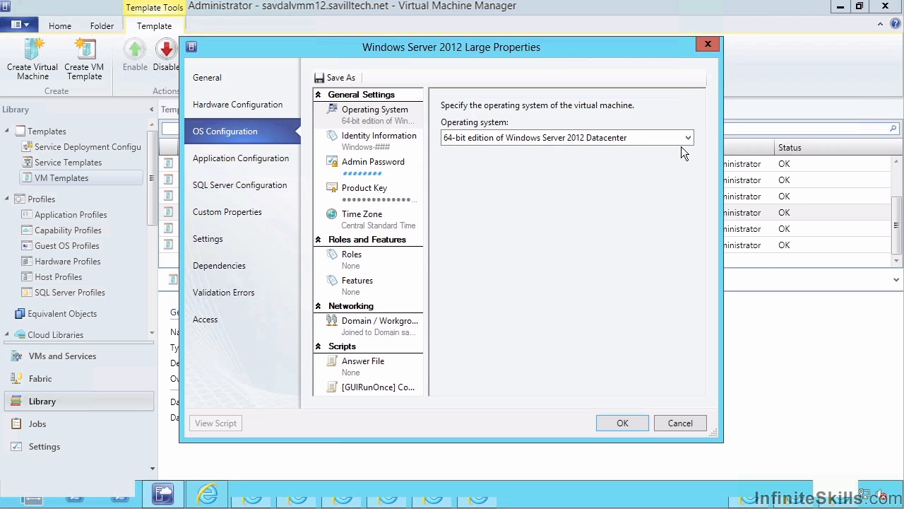
{"action": "left_click", "coordinate": [680, 422]}
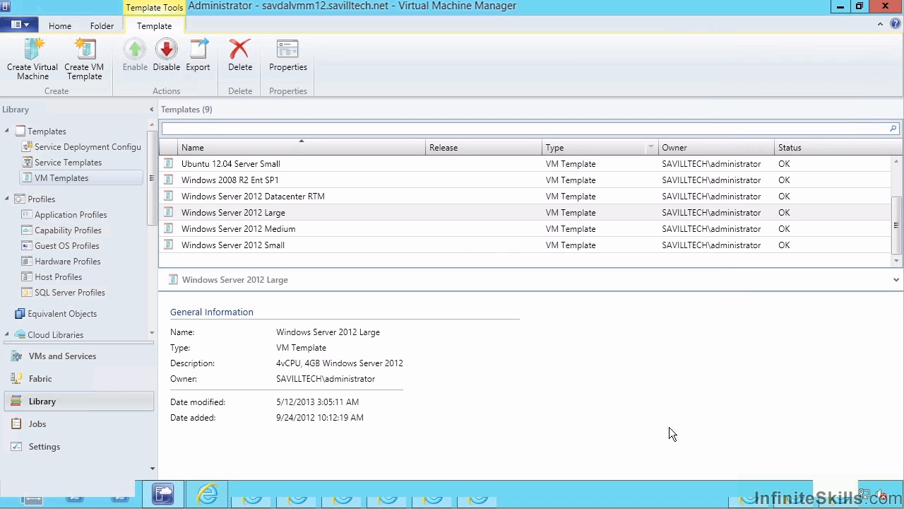